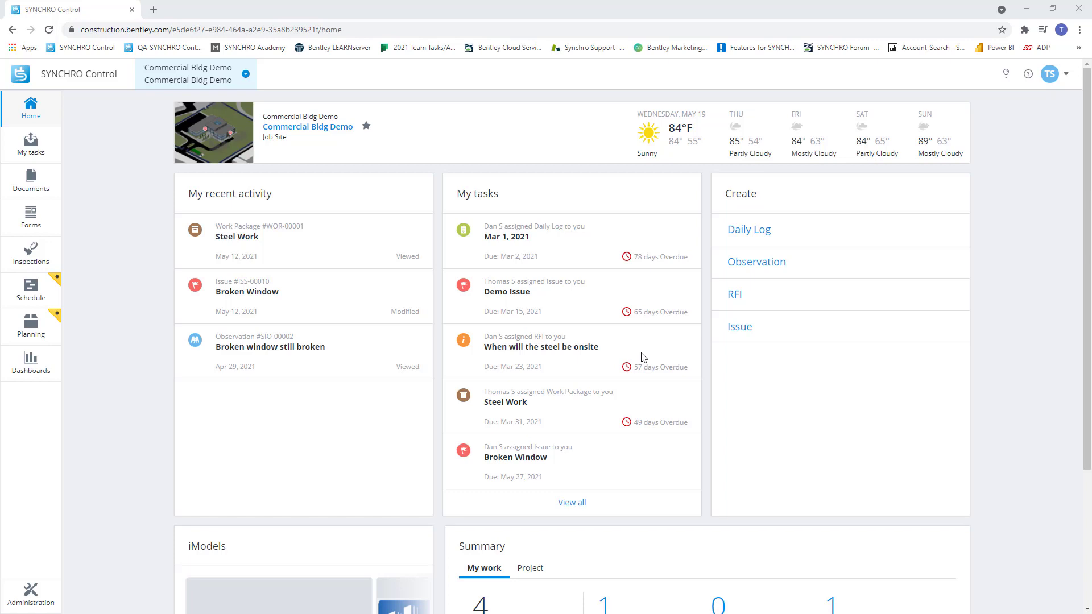
mouse_move(240, 556)
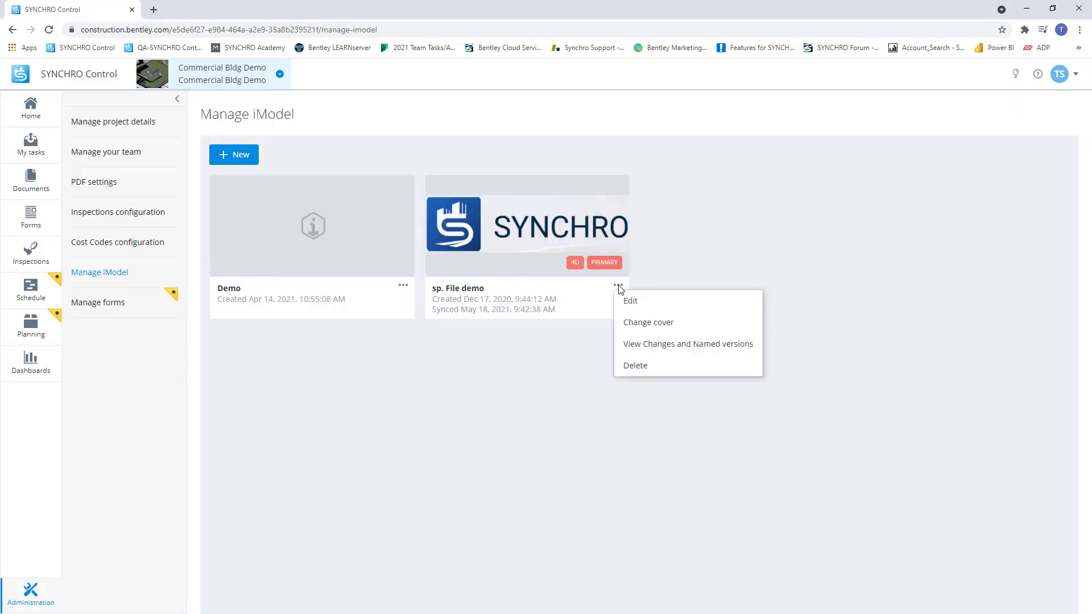
- Edit the sp. File demo iModel to enable the scheduling service
left_click(629, 301)
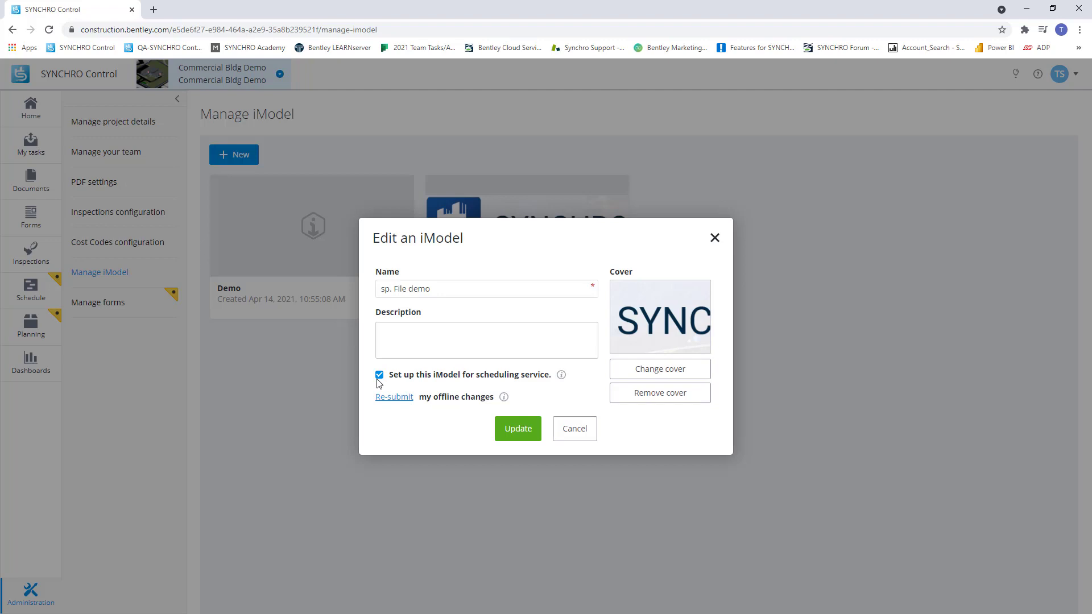
mouse_move(379, 384)
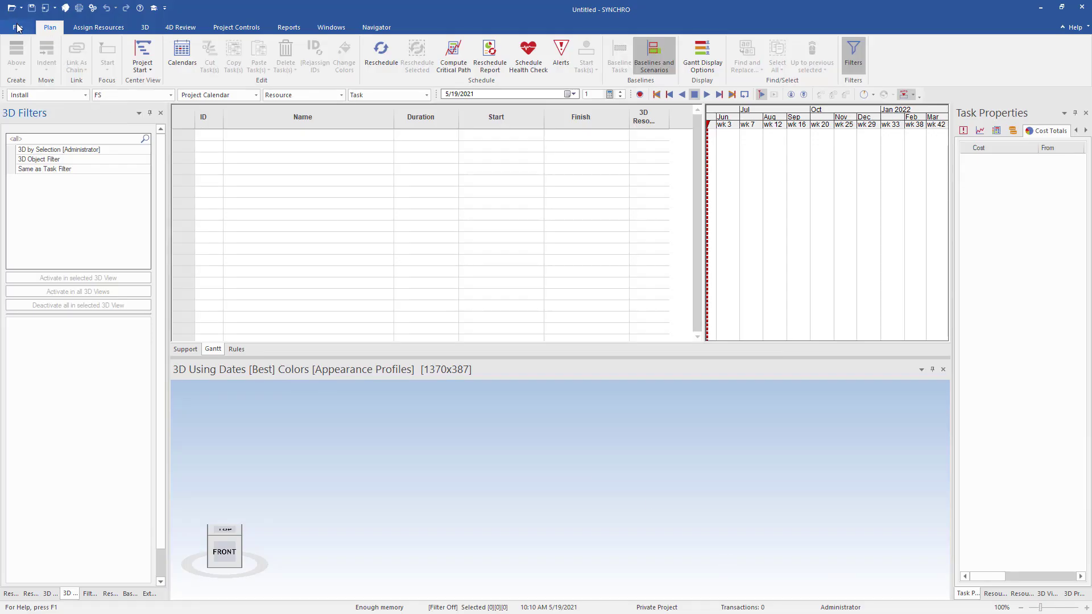
- Open the Commercial Bldg Demo project from SYNCHRO Control
left_click(16, 26)
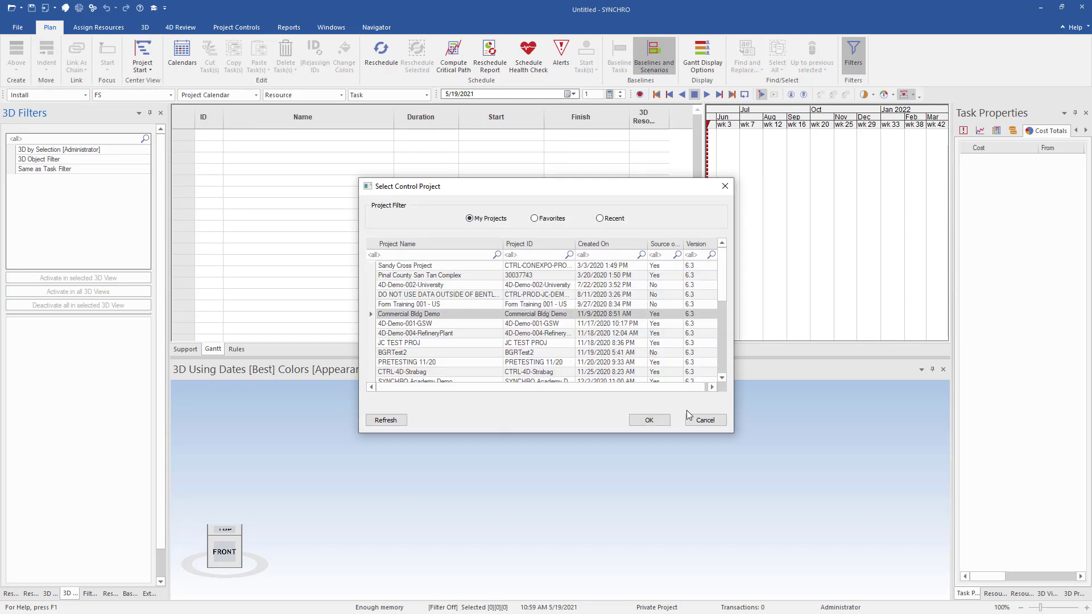
left_click(649, 419)
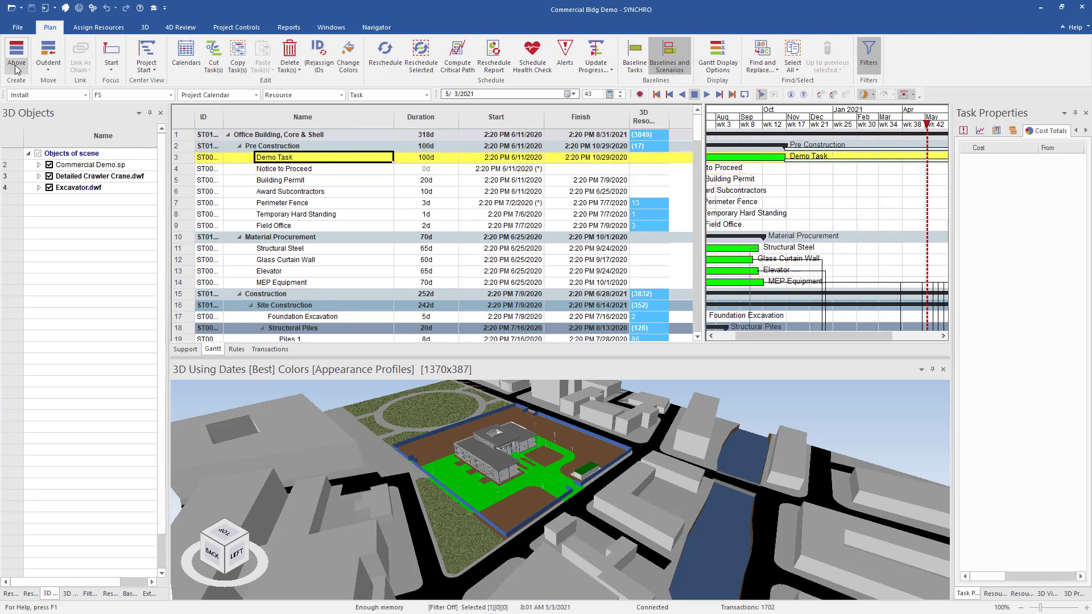
- Create a task below Demo Task named 'Demo task into control schedule'
left_click(16, 56)
type("Demo task into control schedule")
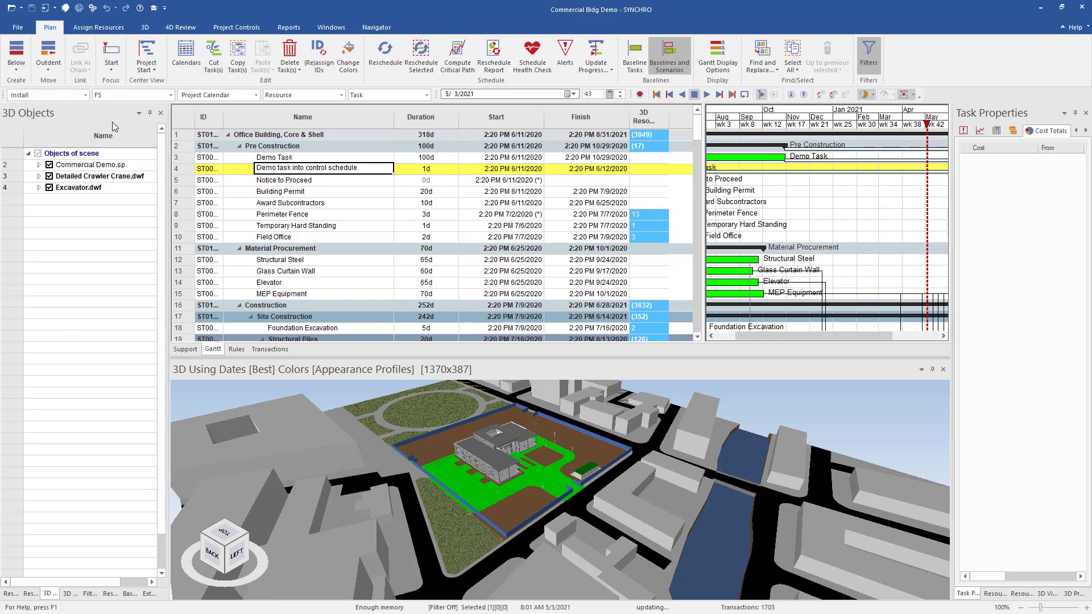
left_click(425, 157)
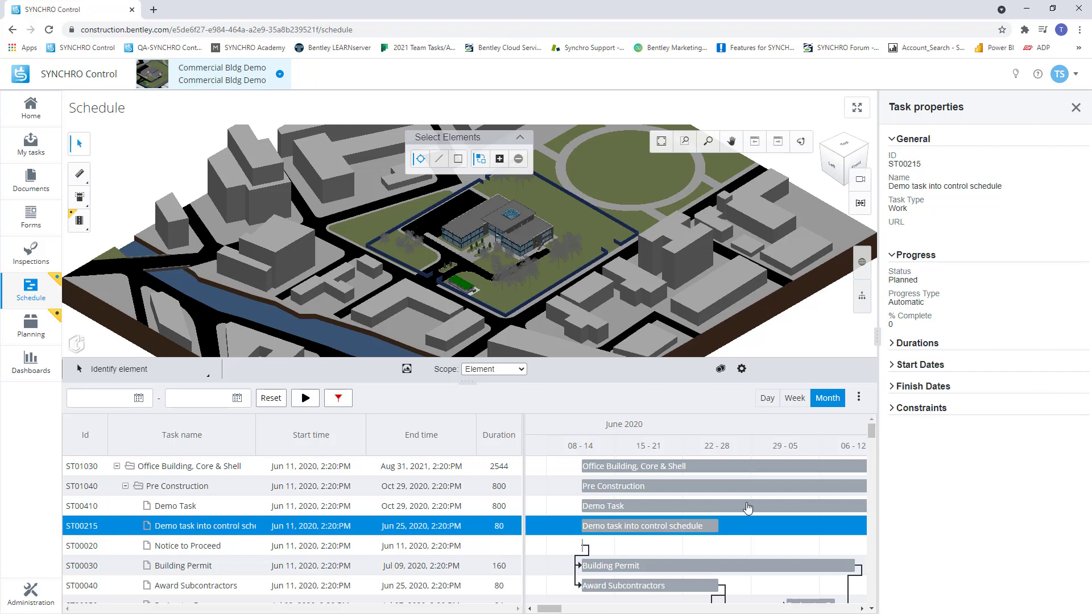
mouse_move(893, 351)
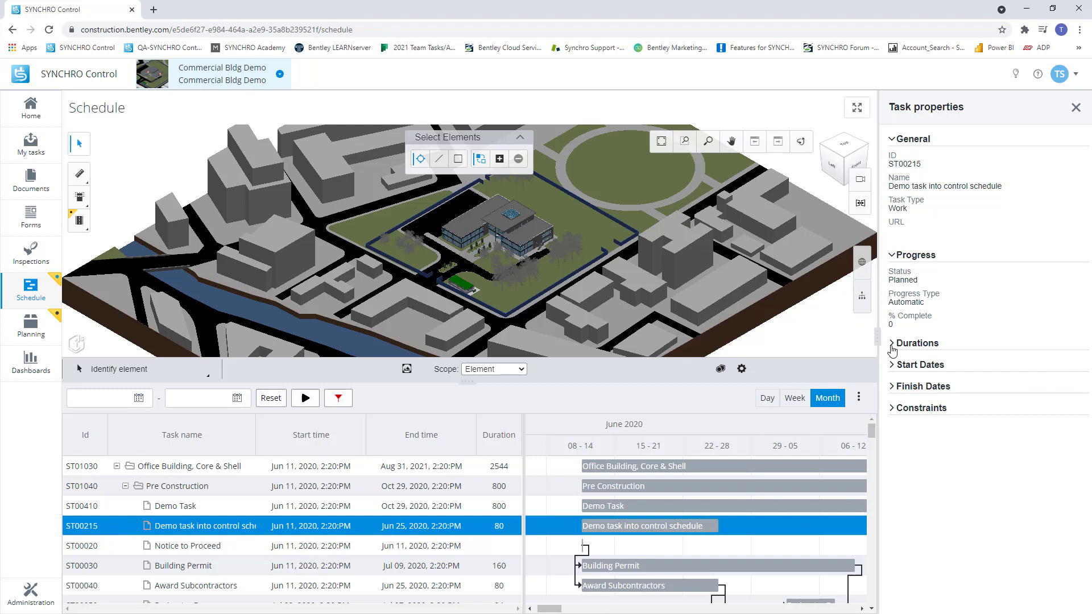
- Expand the new task's Durations and Start Dates details in Task properties
left_click(894, 342)
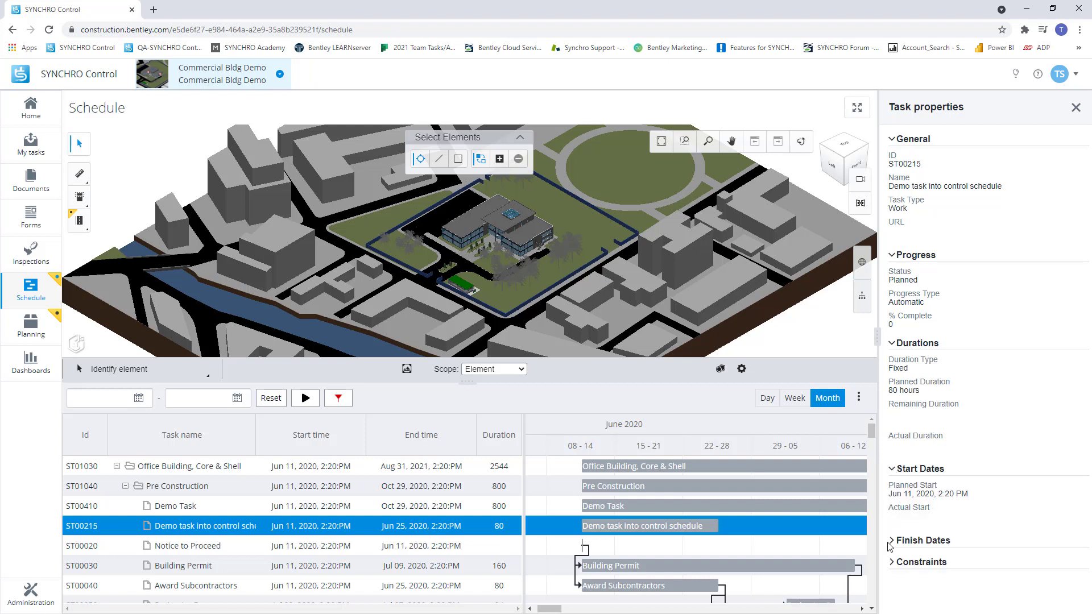
left_click(921, 540)
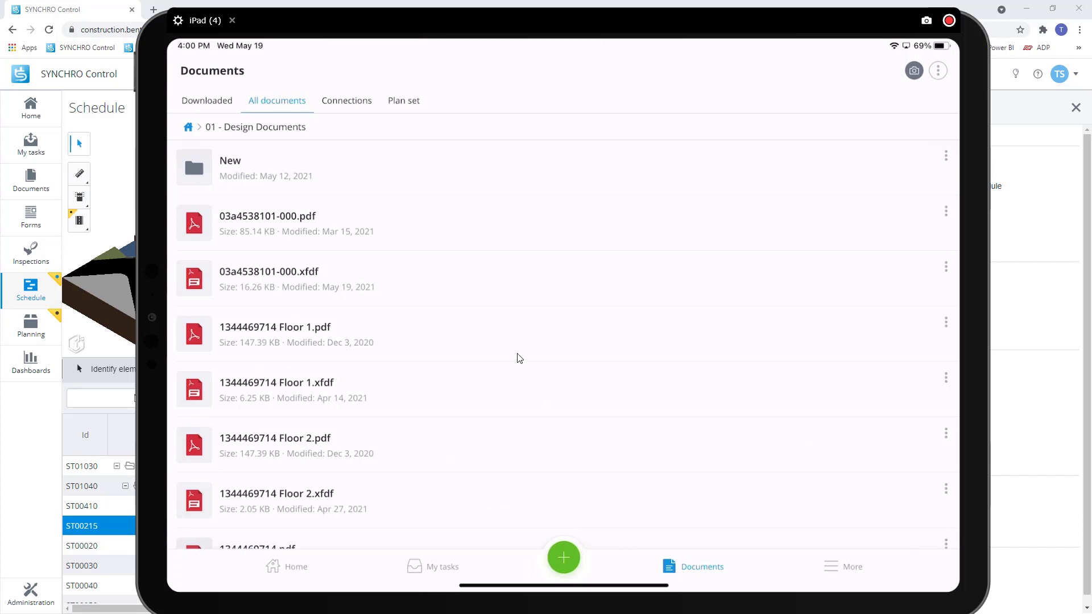
mouse_move(484, 351)
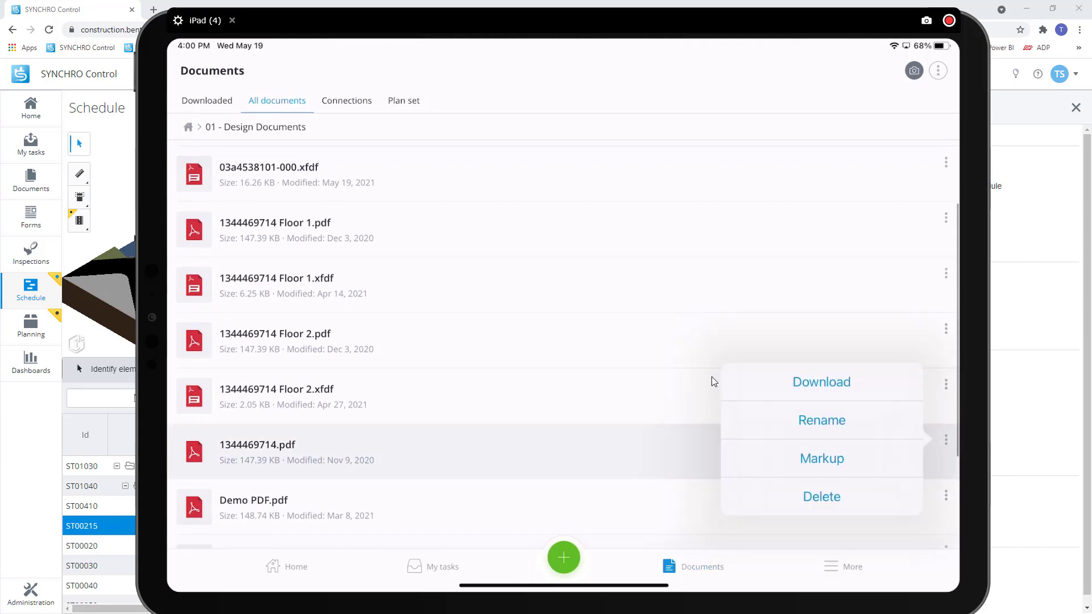
- Open 1344469714.pdf for markup from All documents
left_click(821, 459)
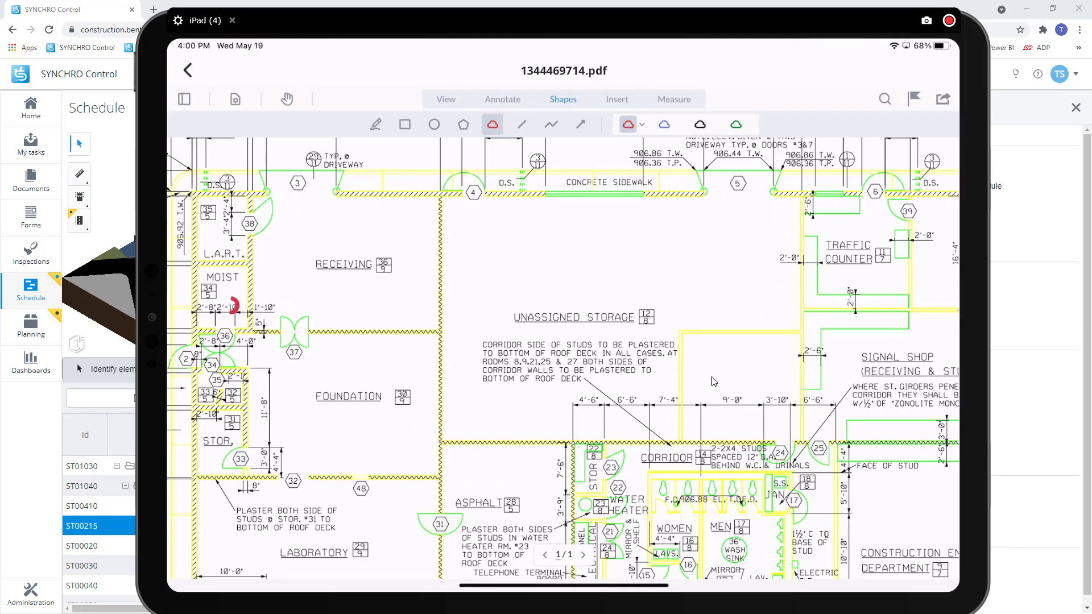
left_click_drag(232, 305, 203, 491)
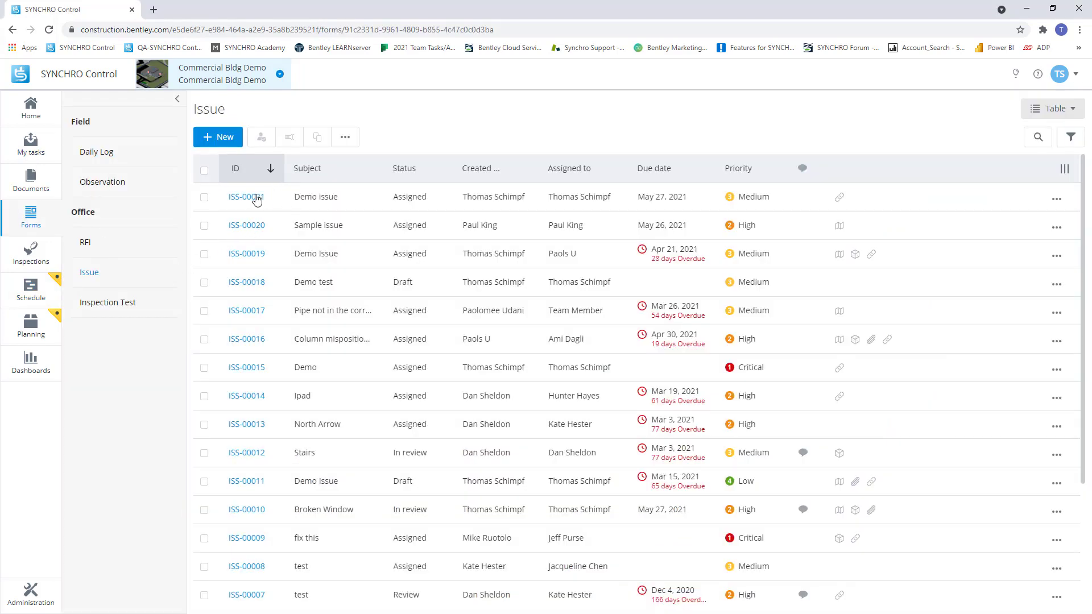
- Open the top issue ID in the Forms > Issue table
left_click(246, 197)
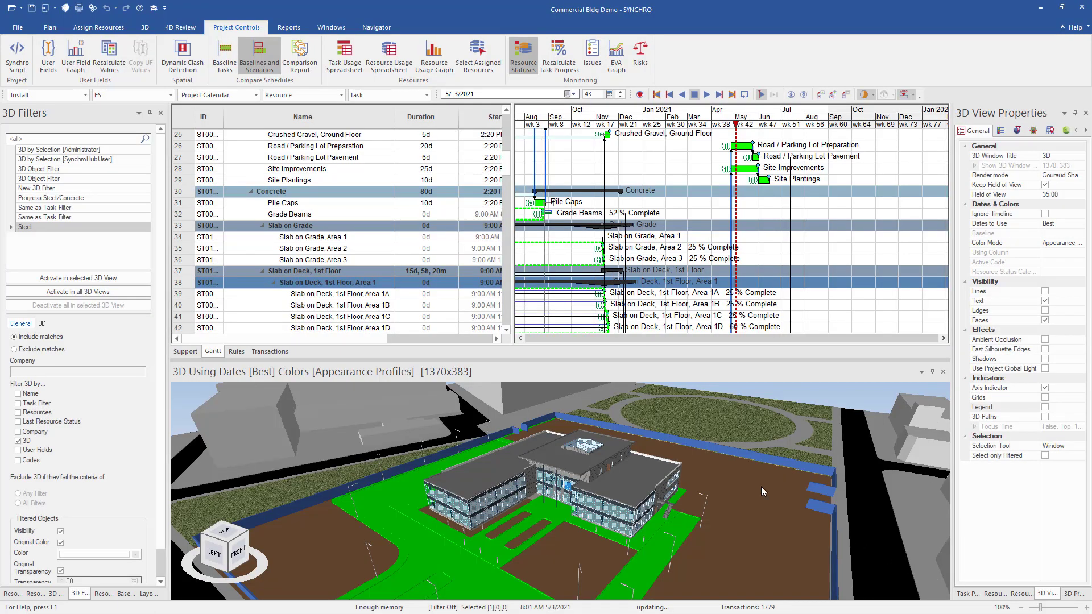
mouse_move(286, 563)
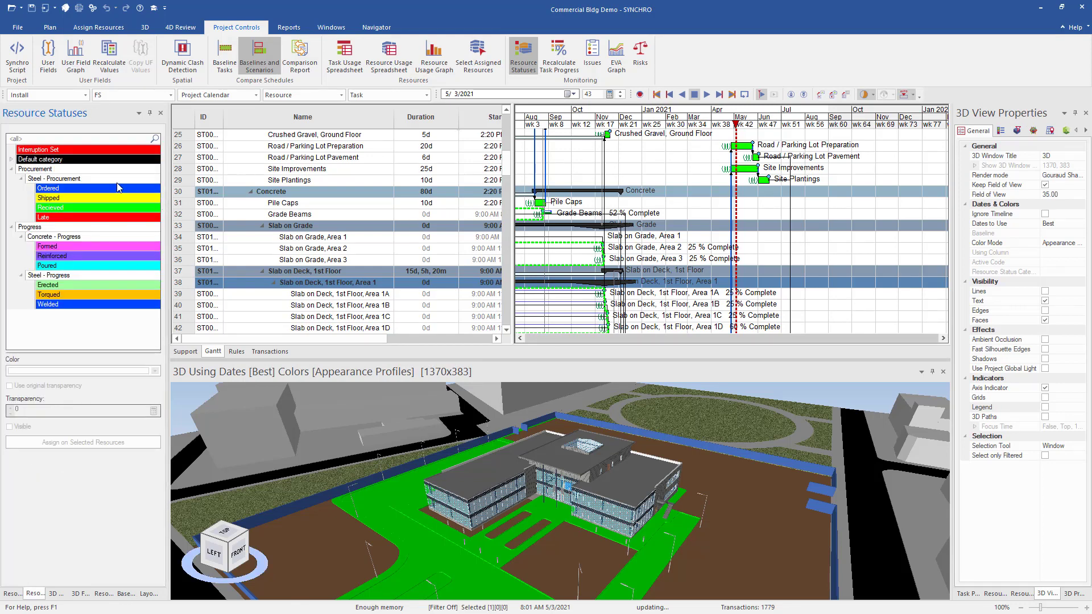
mouse_move(97, 205)
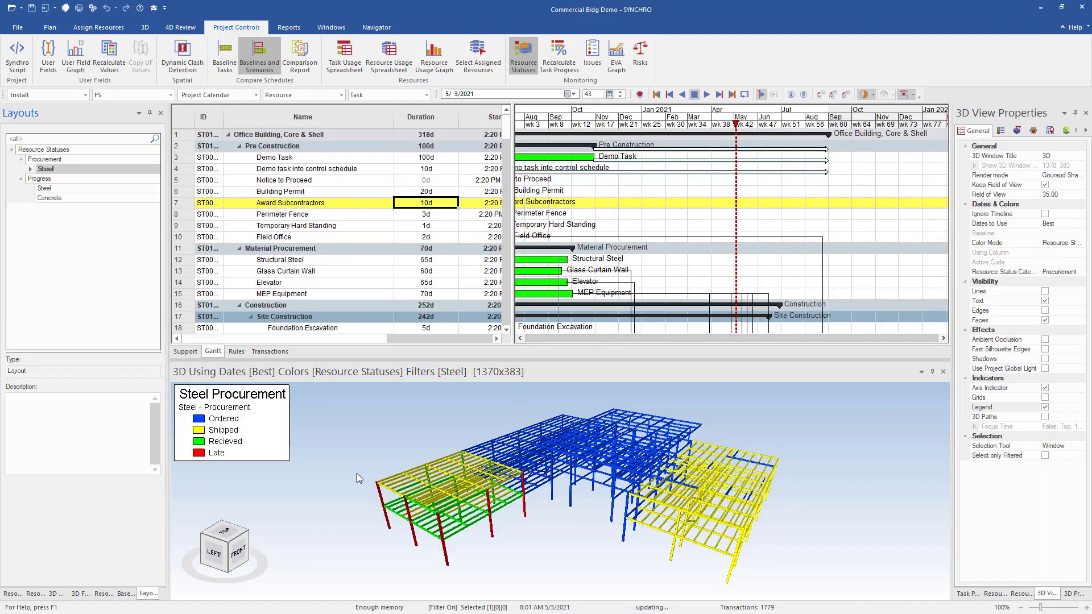
left_click_drag(357, 478, 417, 549)
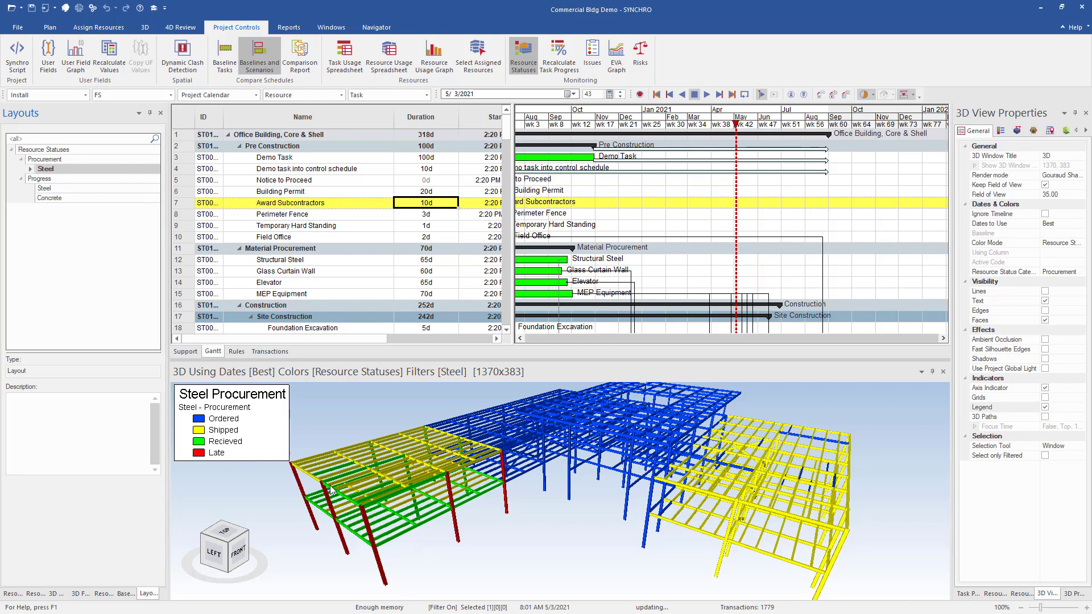
mouse_move(481, 491)
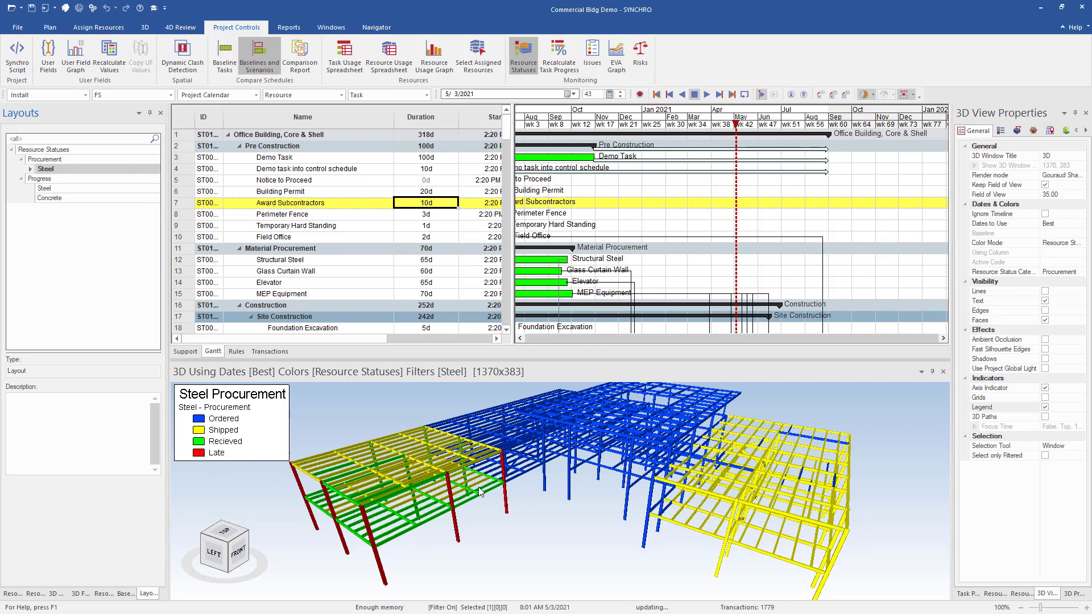
left_click(40, 178)
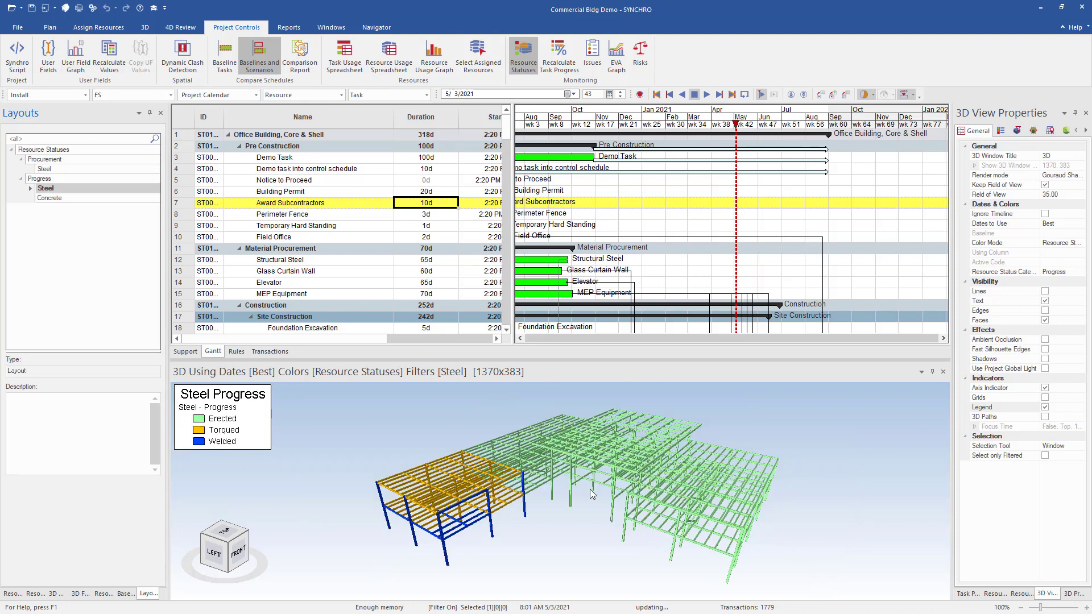
mouse_move(248, 453)
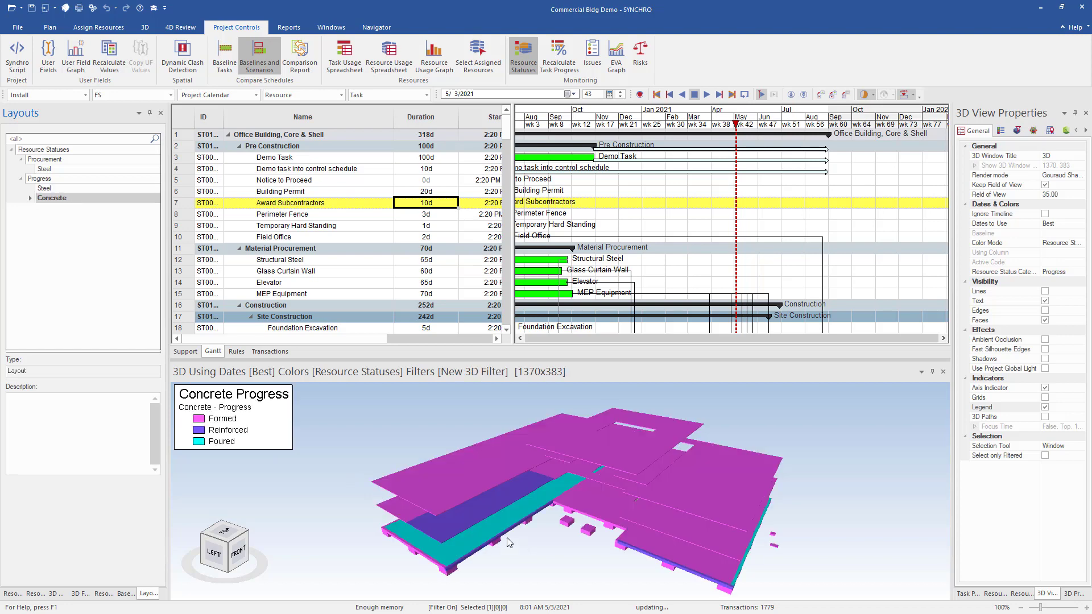
mouse_move(635, 583)
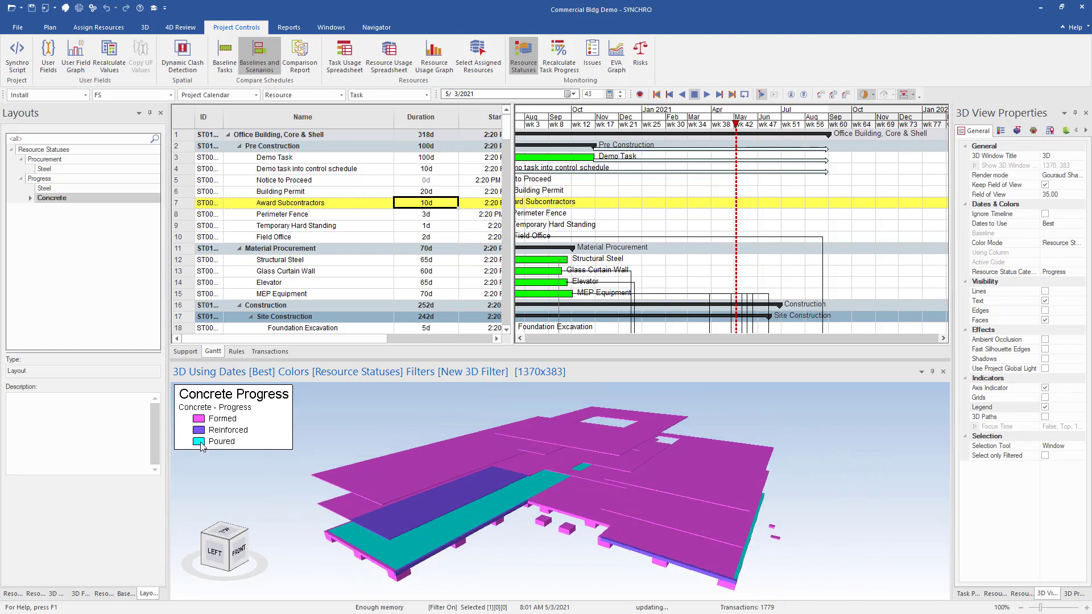
mouse_move(381, 461)
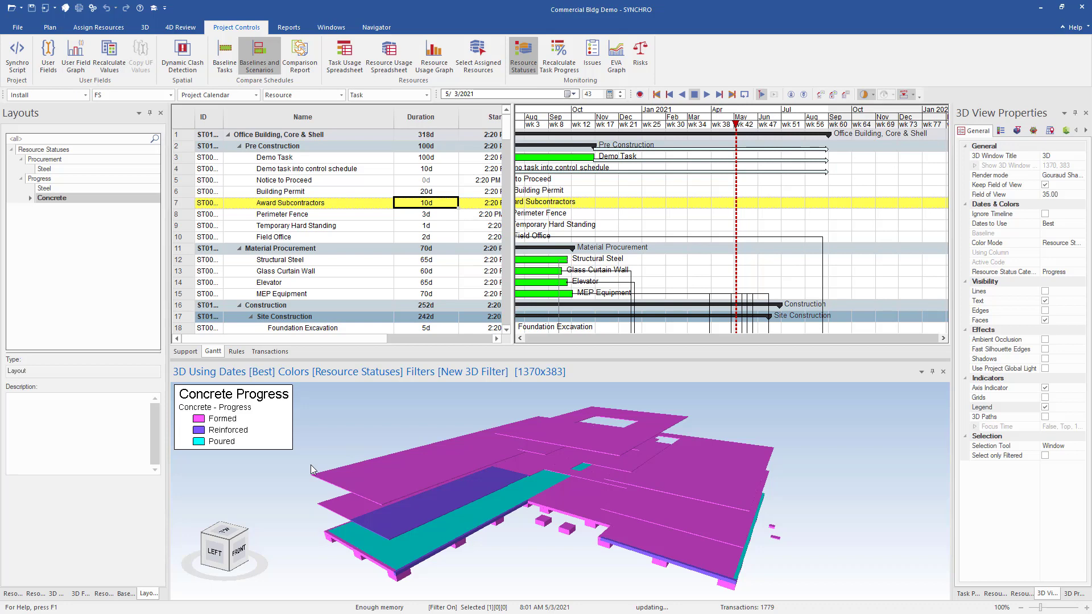
mouse_move(413, 487)
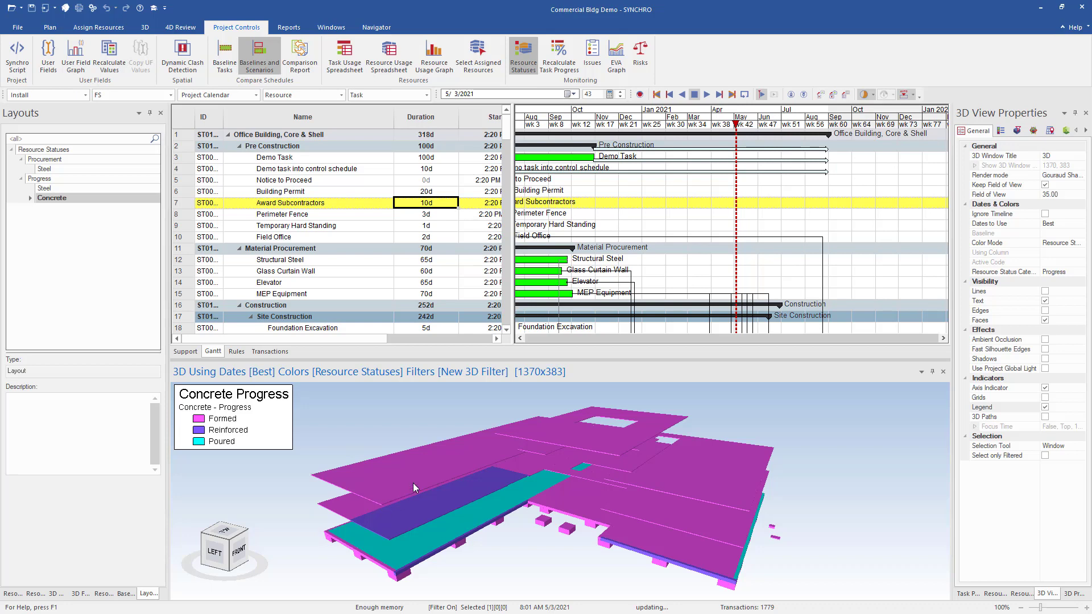
mouse_move(507, 112)
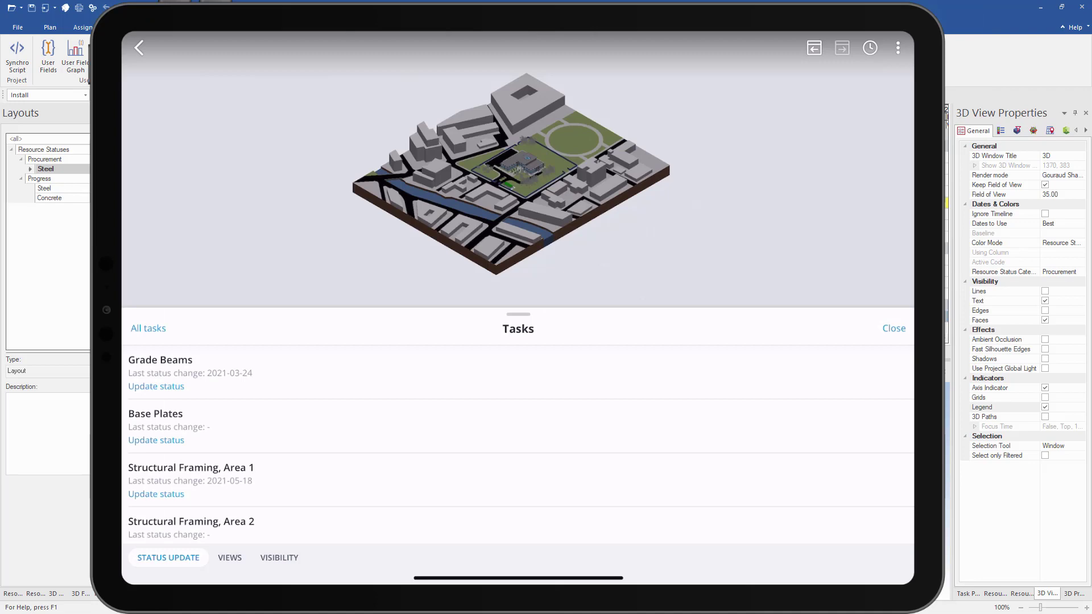
- Mark three Structural Framing, Area 1 steel columns as Received under Steel - Procurement
left_click(190, 468)
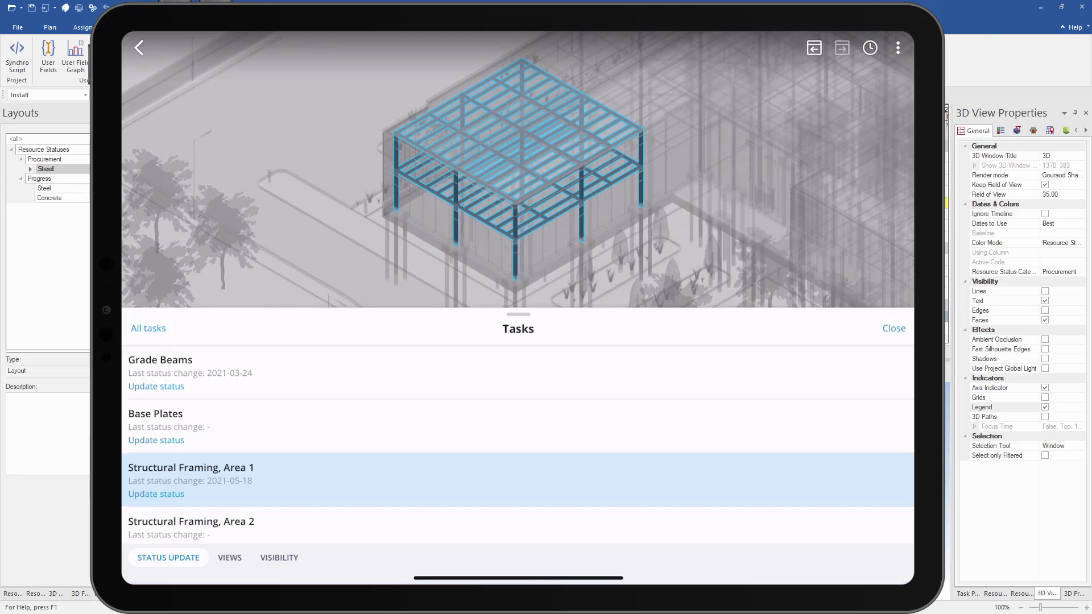
left_click(156, 494)
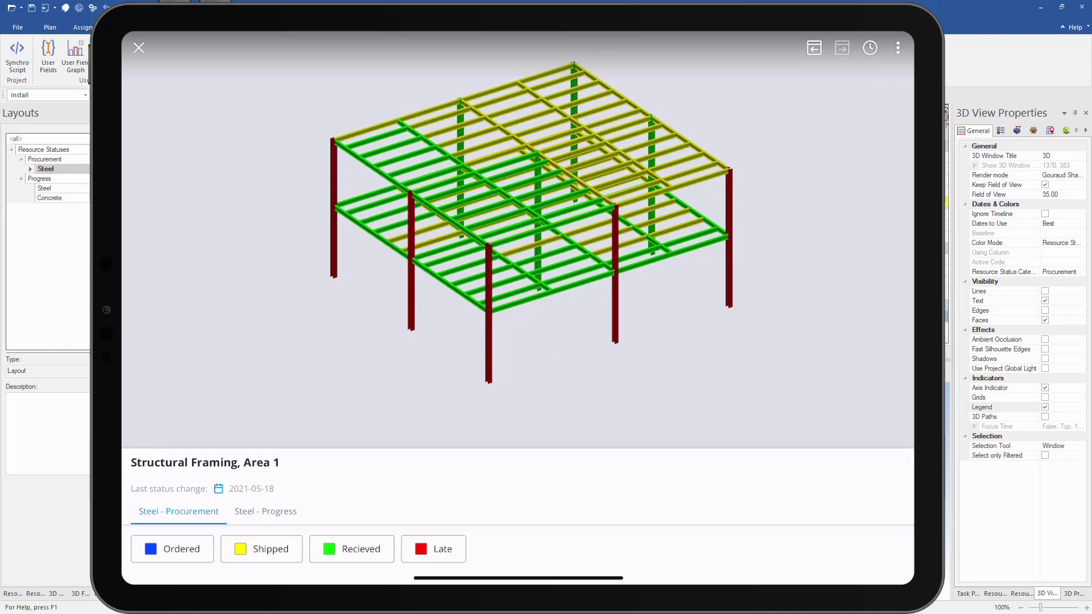
left_click(432, 549)
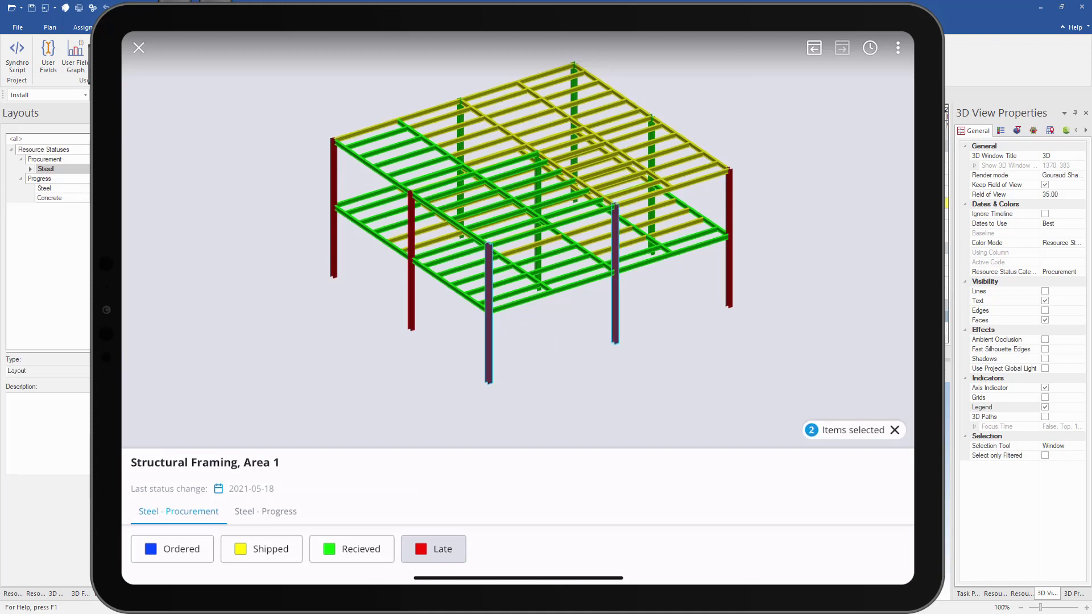
left_click(352, 549)
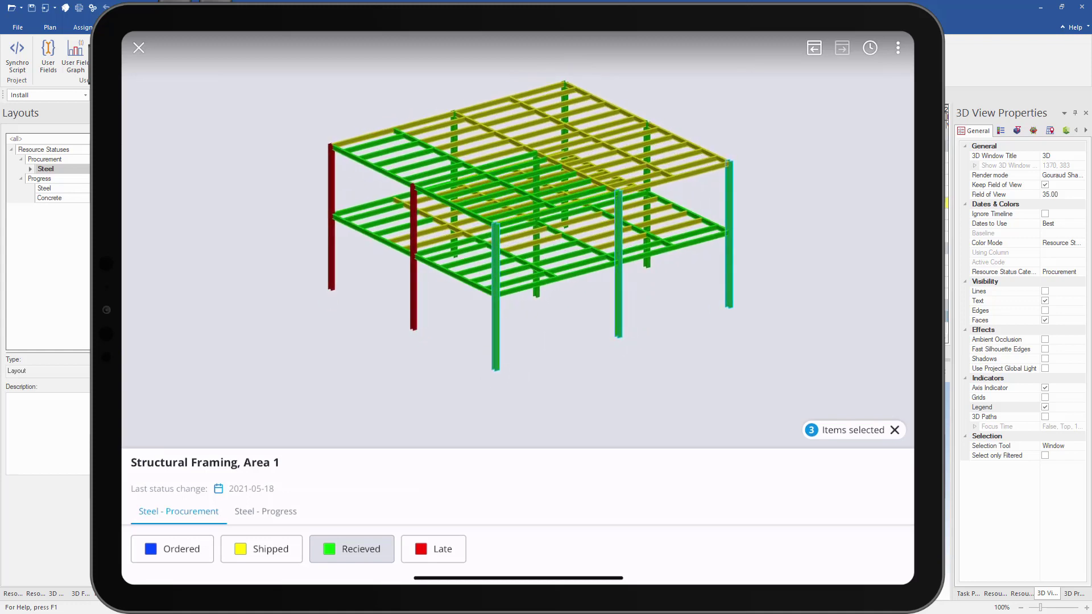
left_click(265, 512)
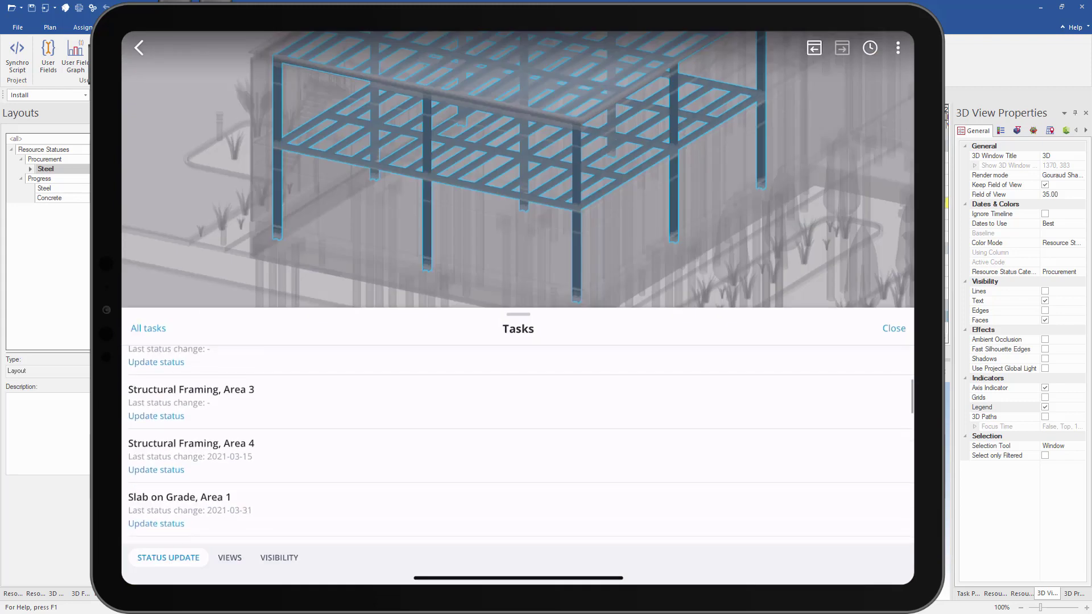
- Mark the Slab on Grade, Area 2 slab as Reinforced under Concrete - Progress
scroll("down", 3)
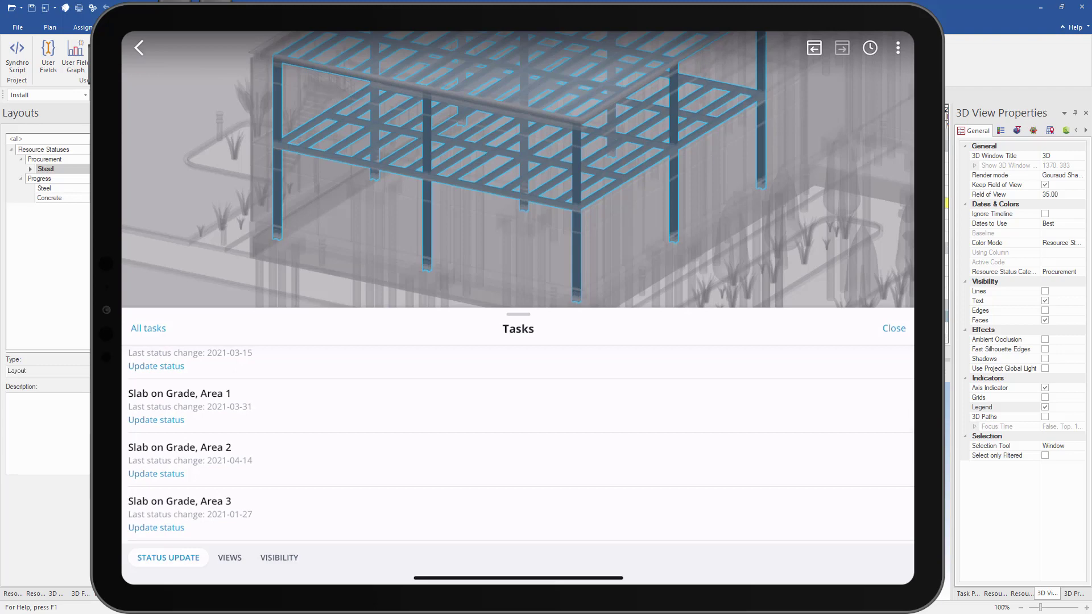
left_click(180, 447)
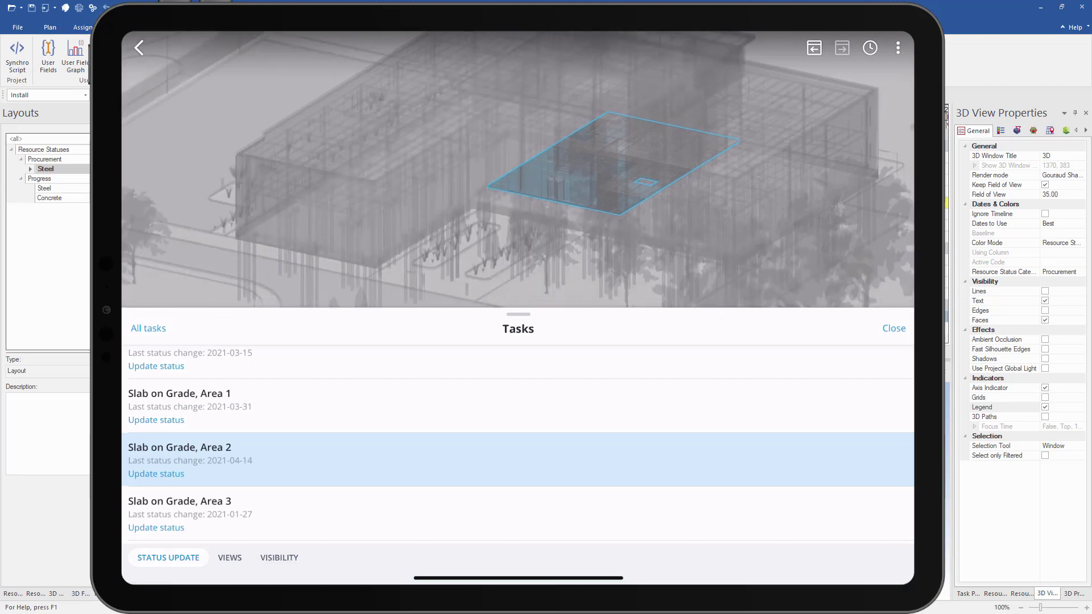
left_click(156, 474)
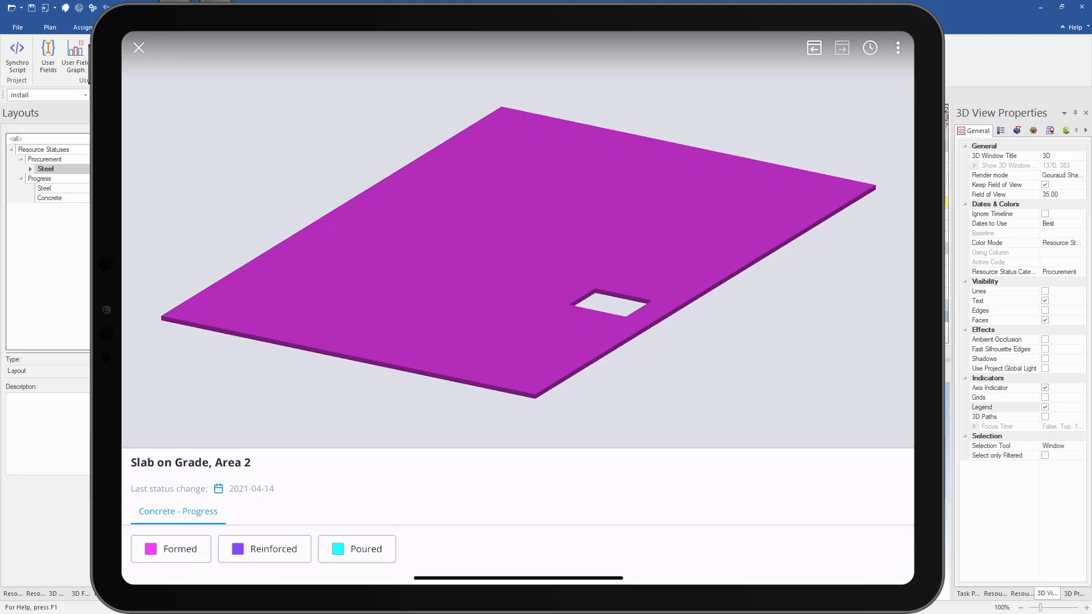
left_click(487, 251)
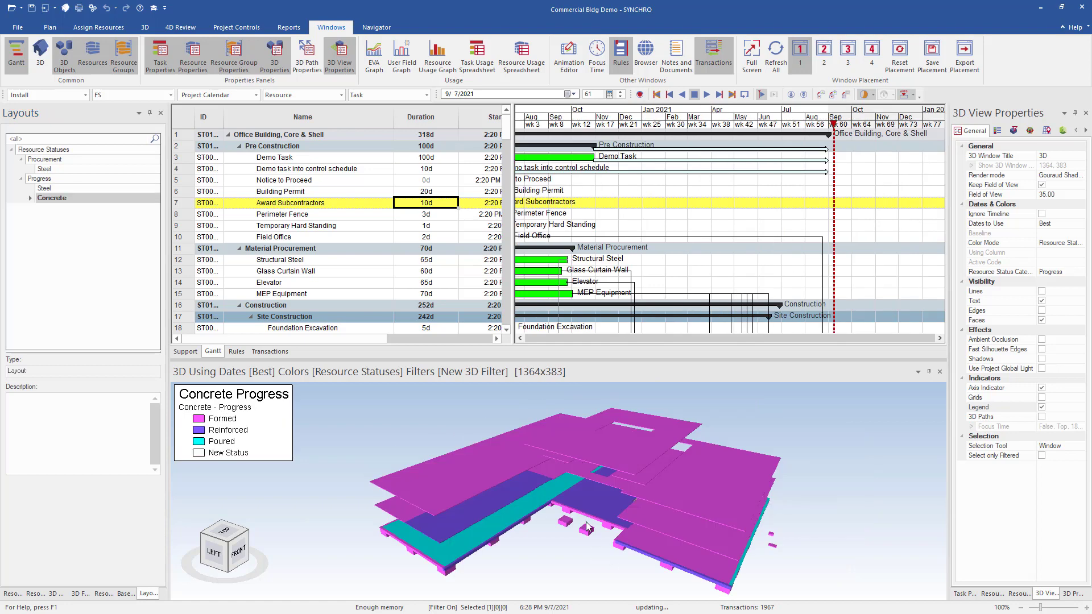
mouse_move(586, 508)
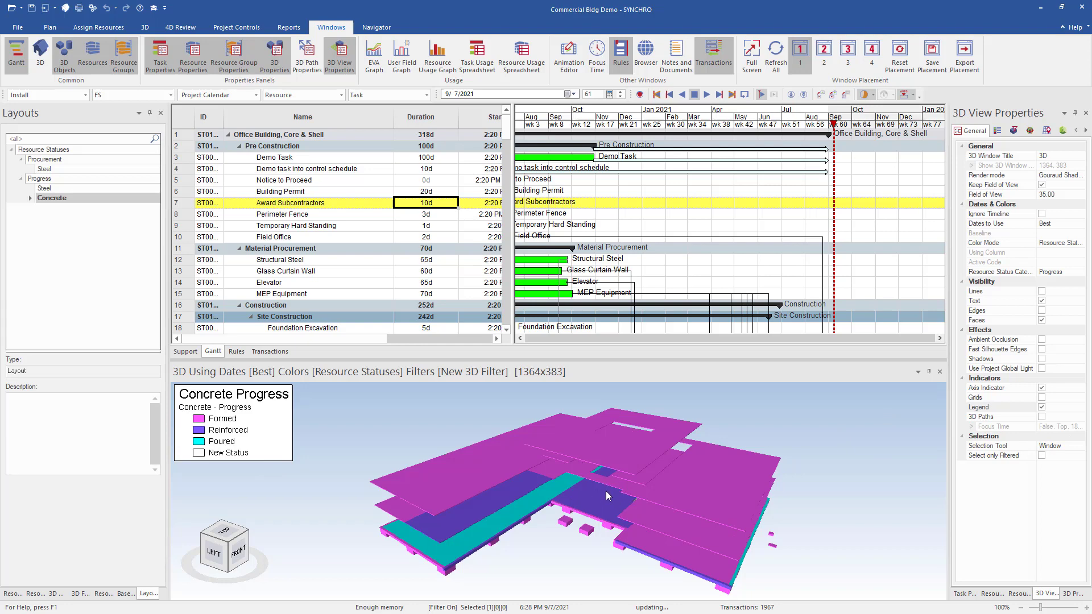
mouse_move(305, 240)
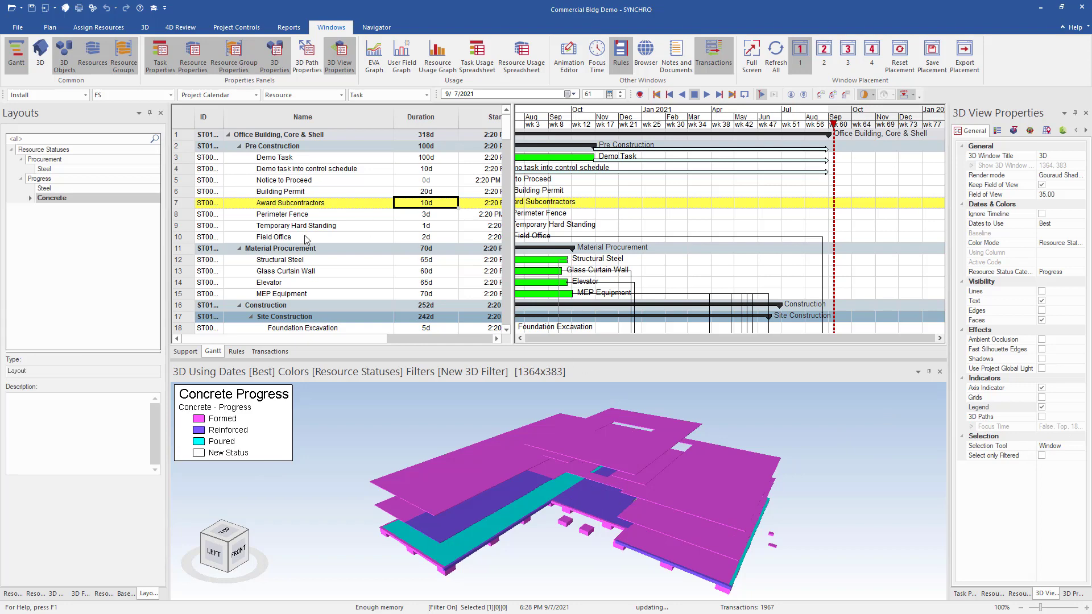
- Scroll the Gantt down to the Slab on Grade tasks
scroll("down", 3)
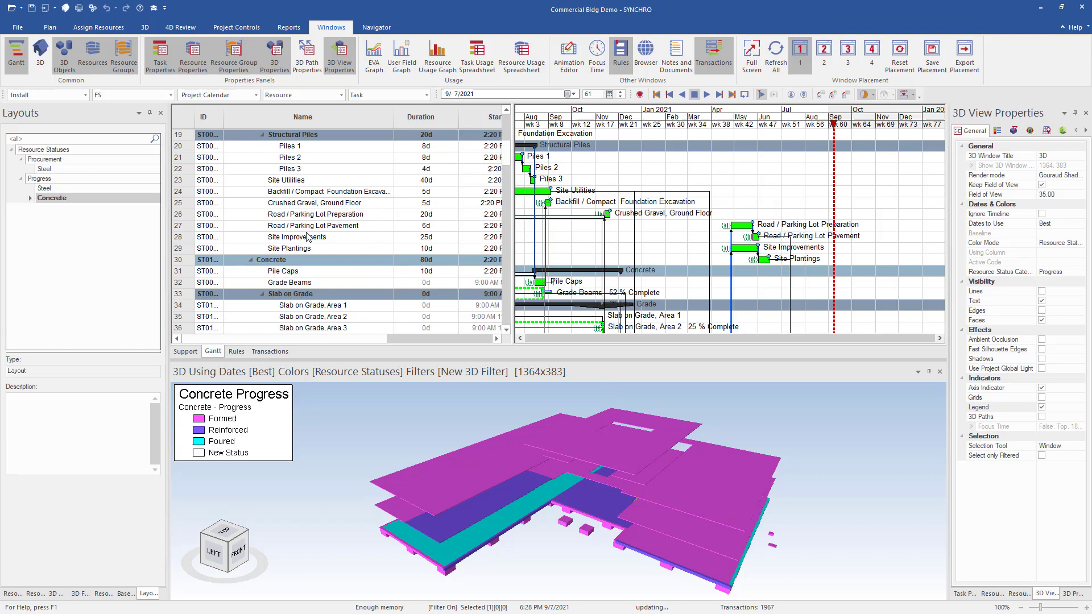
scroll("down", 3)
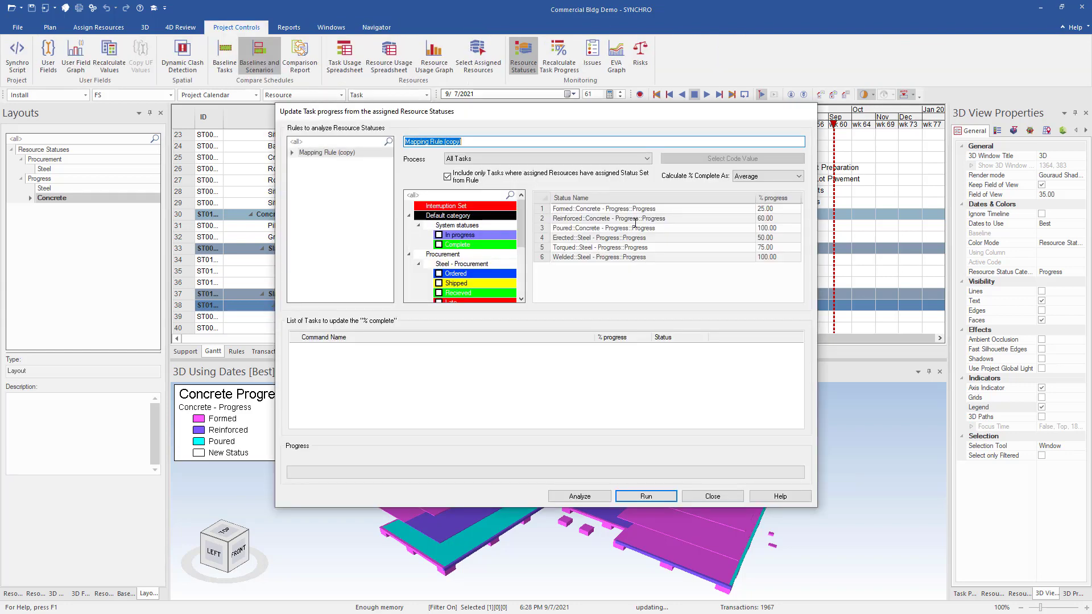
mouse_move(528, 227)
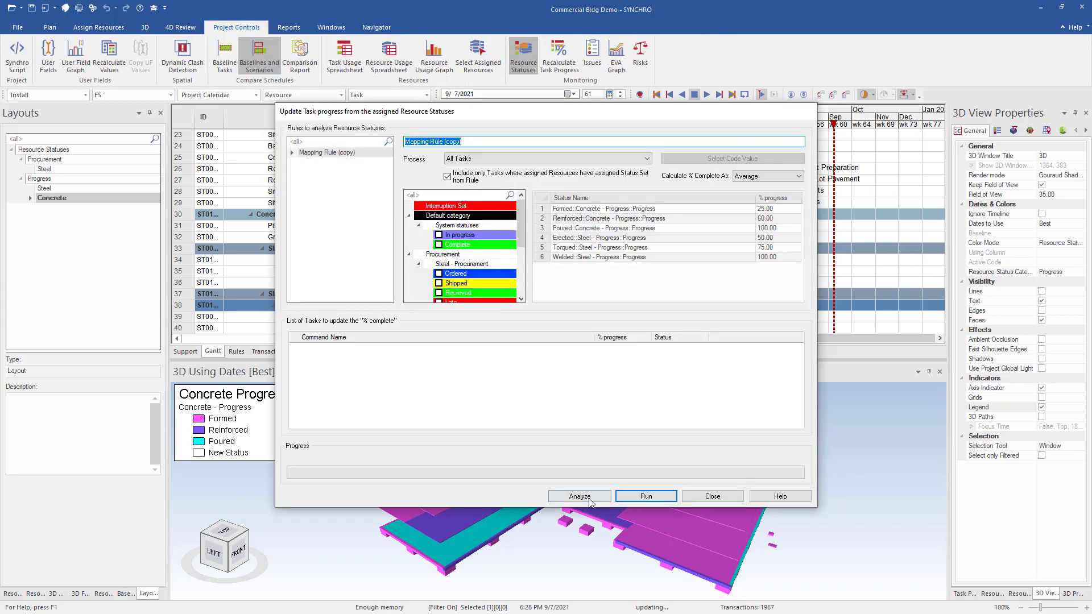
- Analyze the tasks whose progress will change in Recalculate Task Progress
left_click(579, 496)
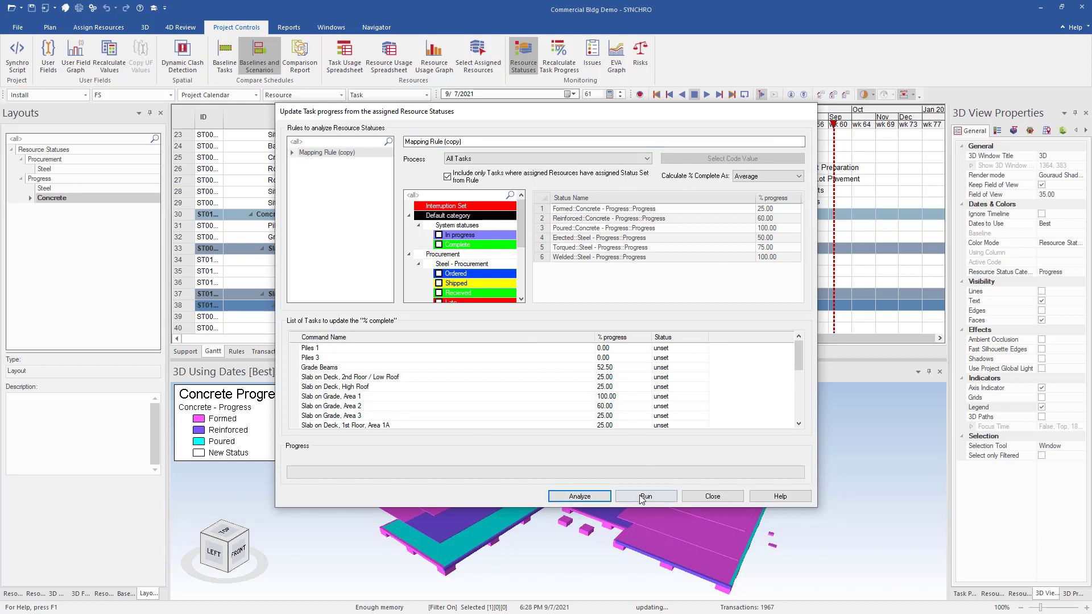
scroll("down", 3)
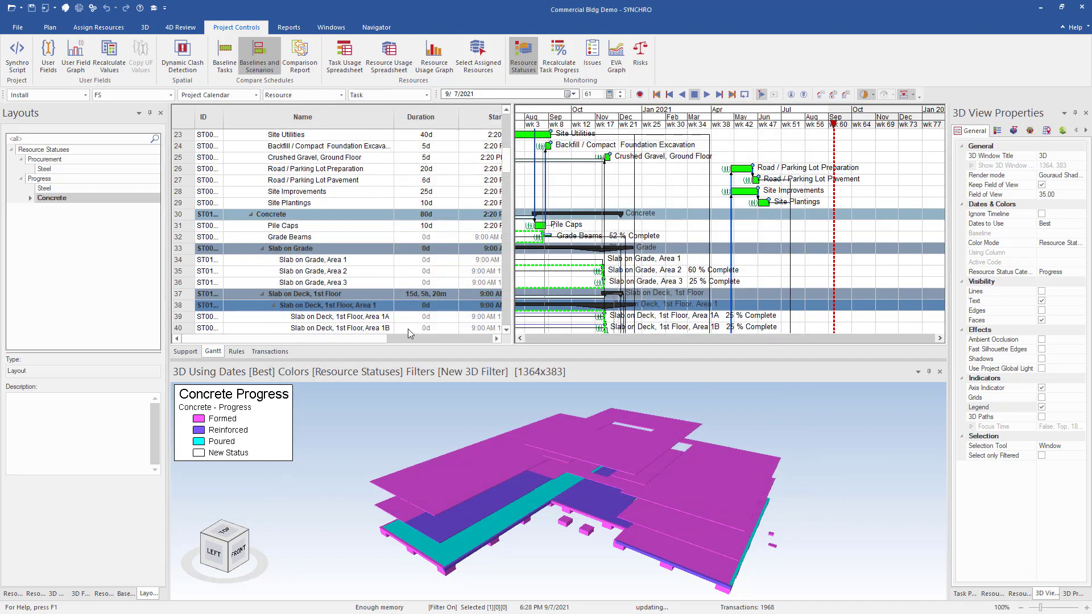
mouse_move(689, 264)
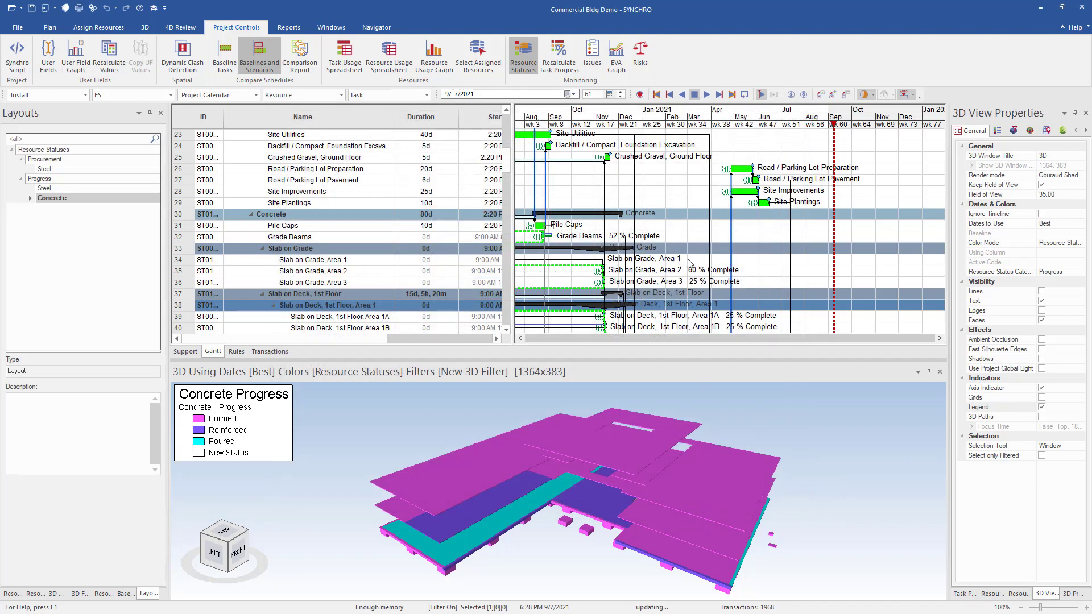